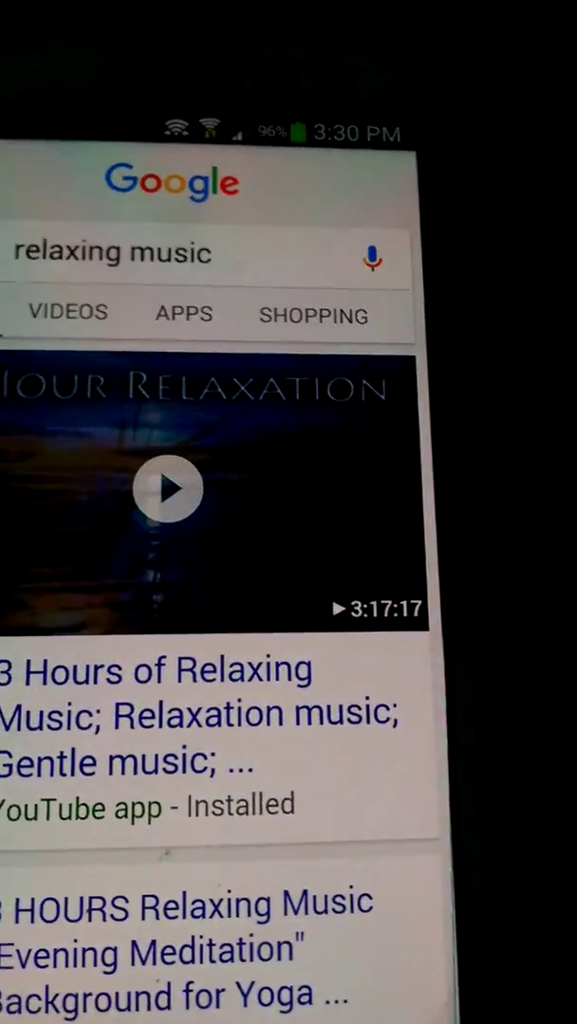
pyautogui.scroll(-3)
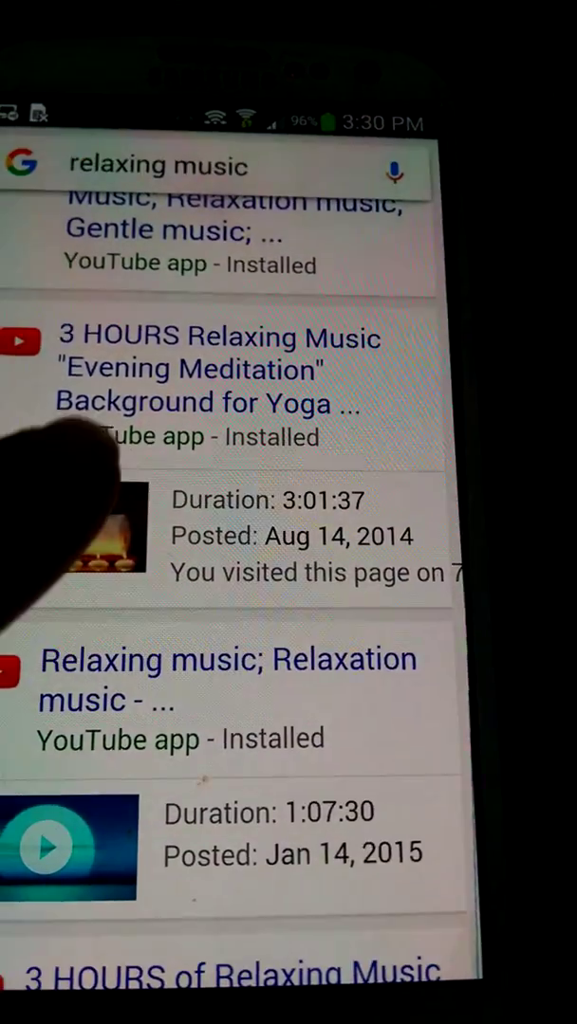